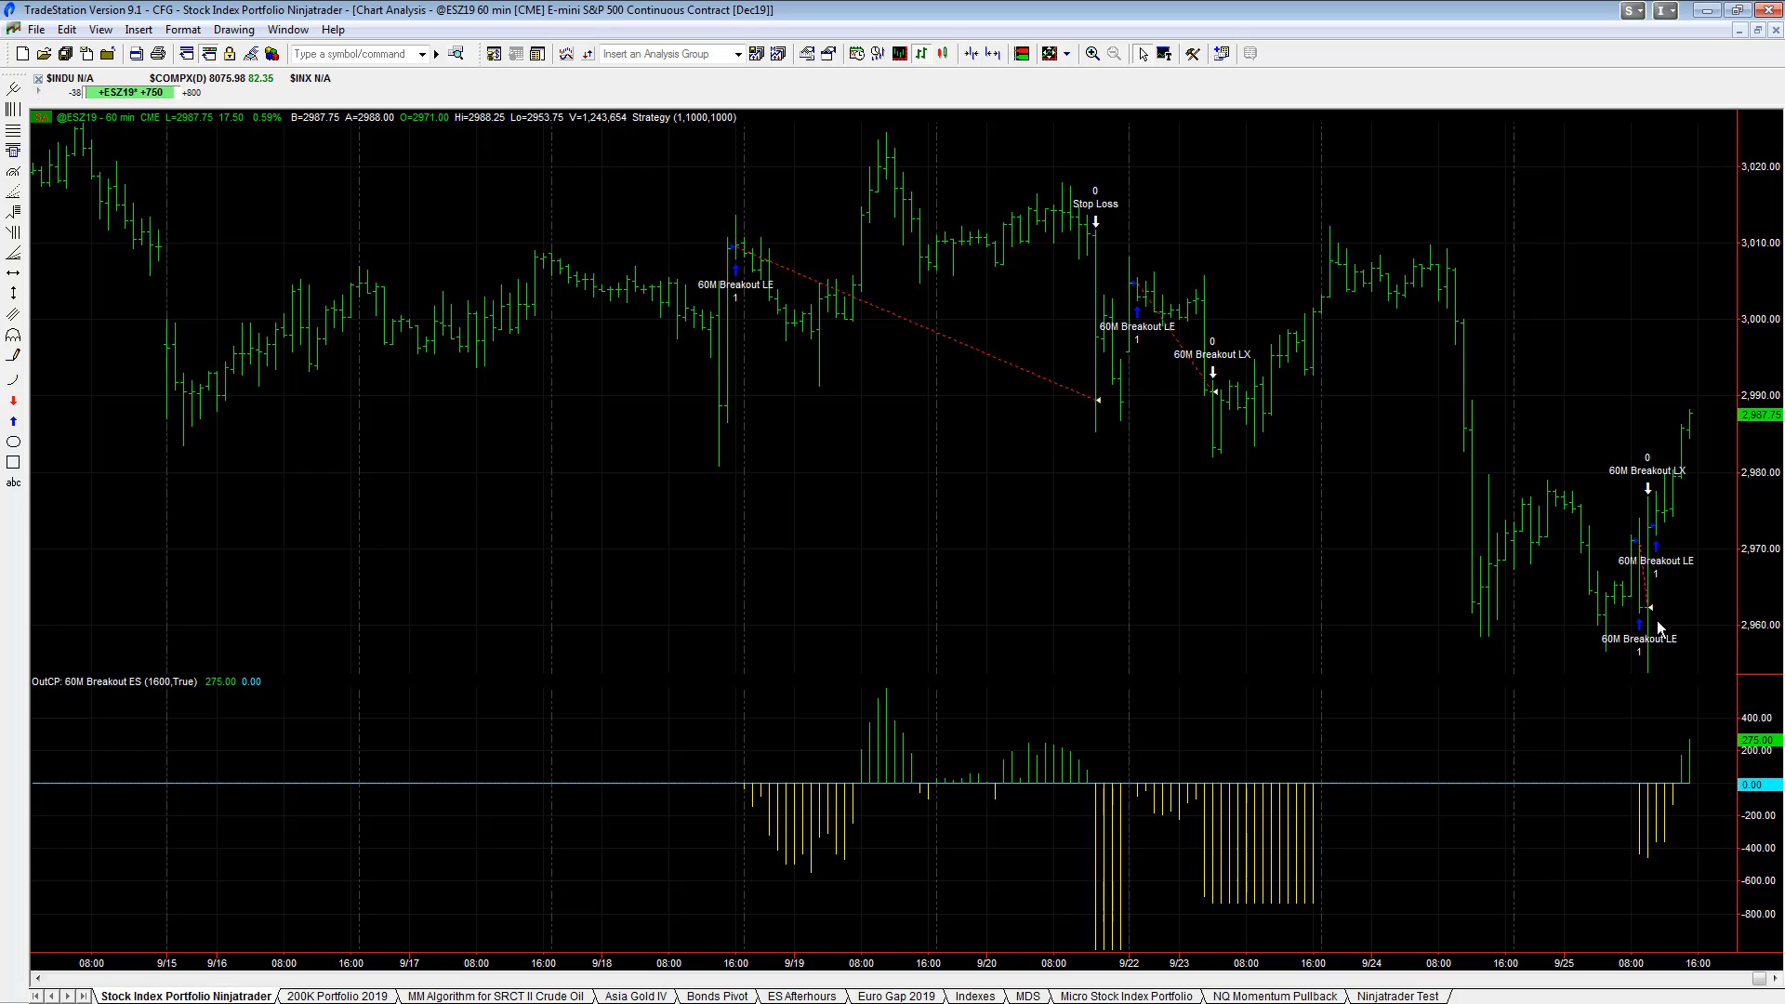
mouse_move(1757, 353)
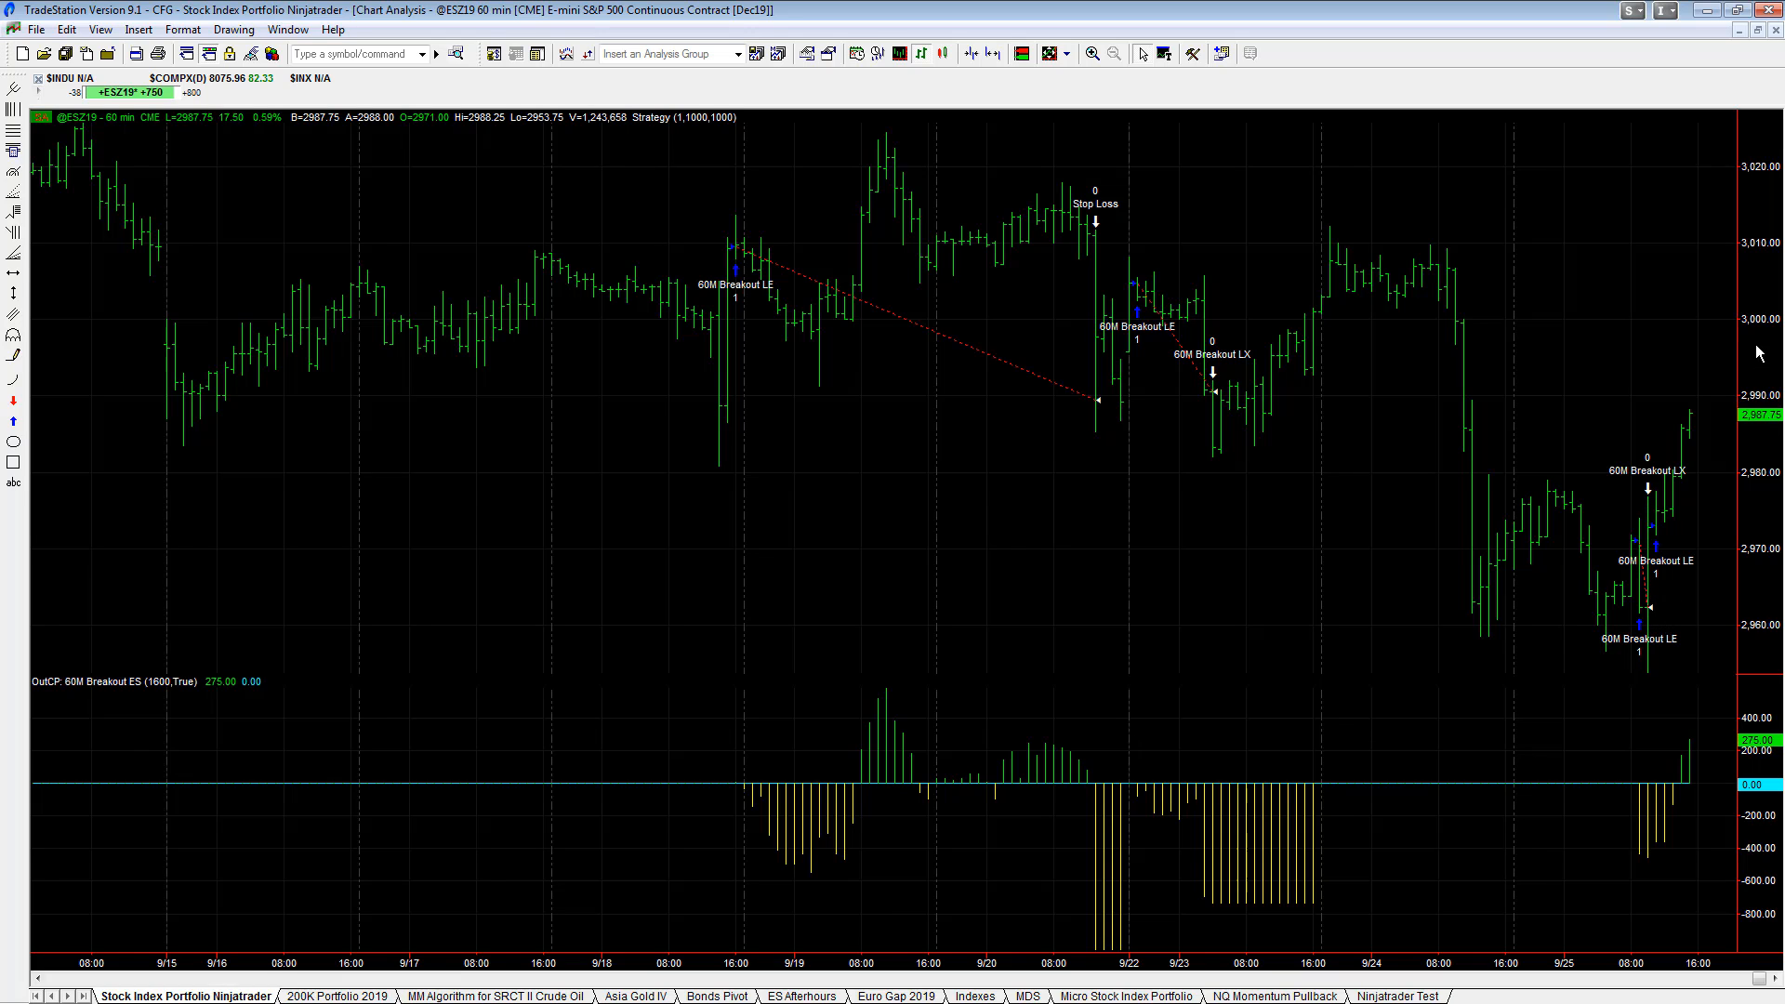
mouse_move(1001, 483)
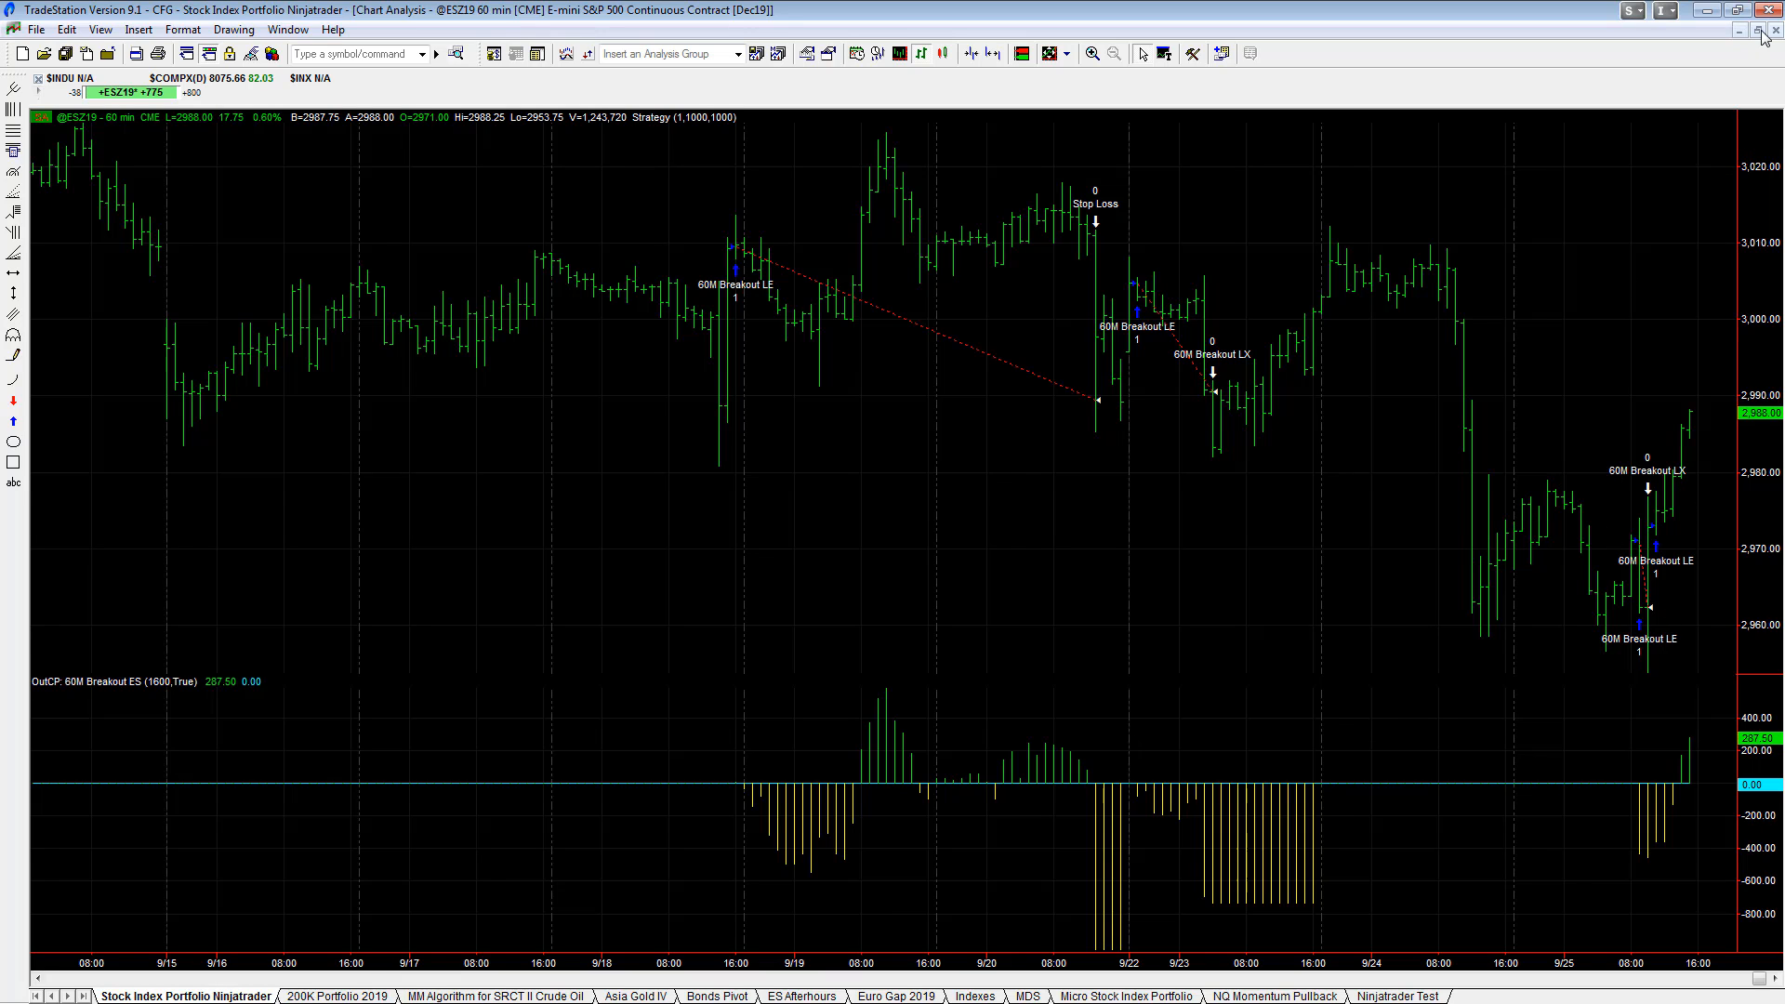
Restore the chart grid, then maximize the TickCountTrendII ES 1-minute strategy chart to inspect its trades
left_click(1756, 31)
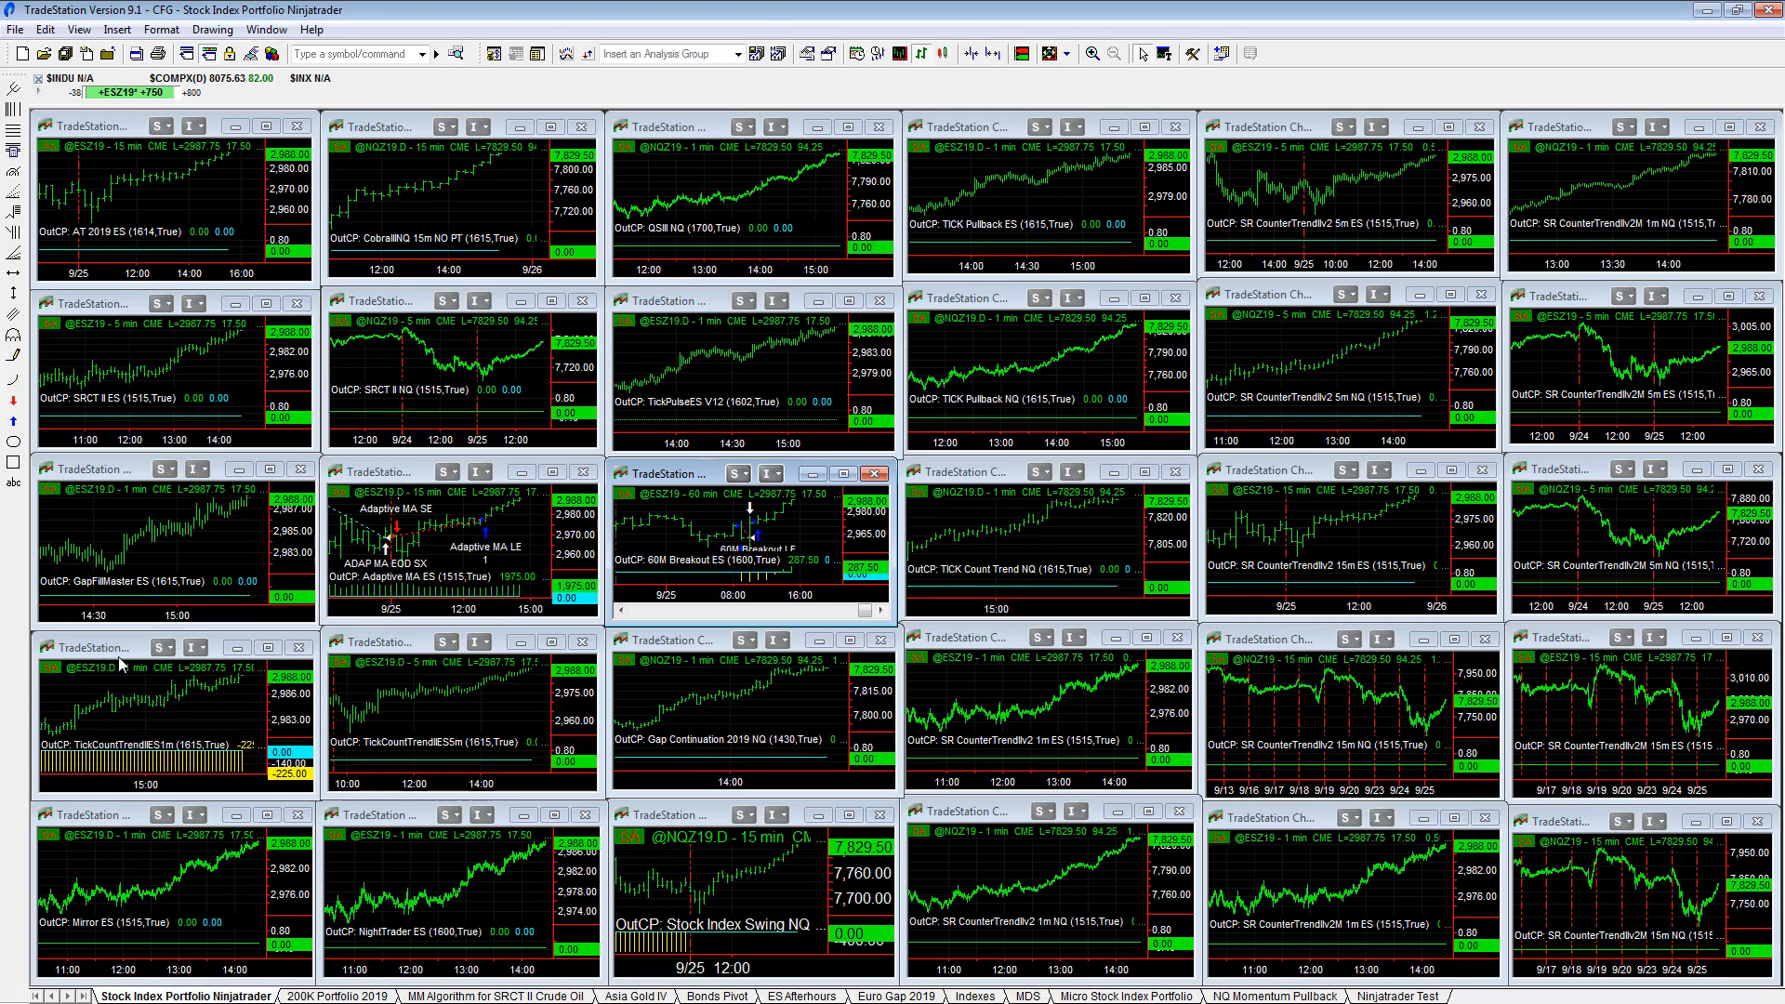
double_click(120, 666)
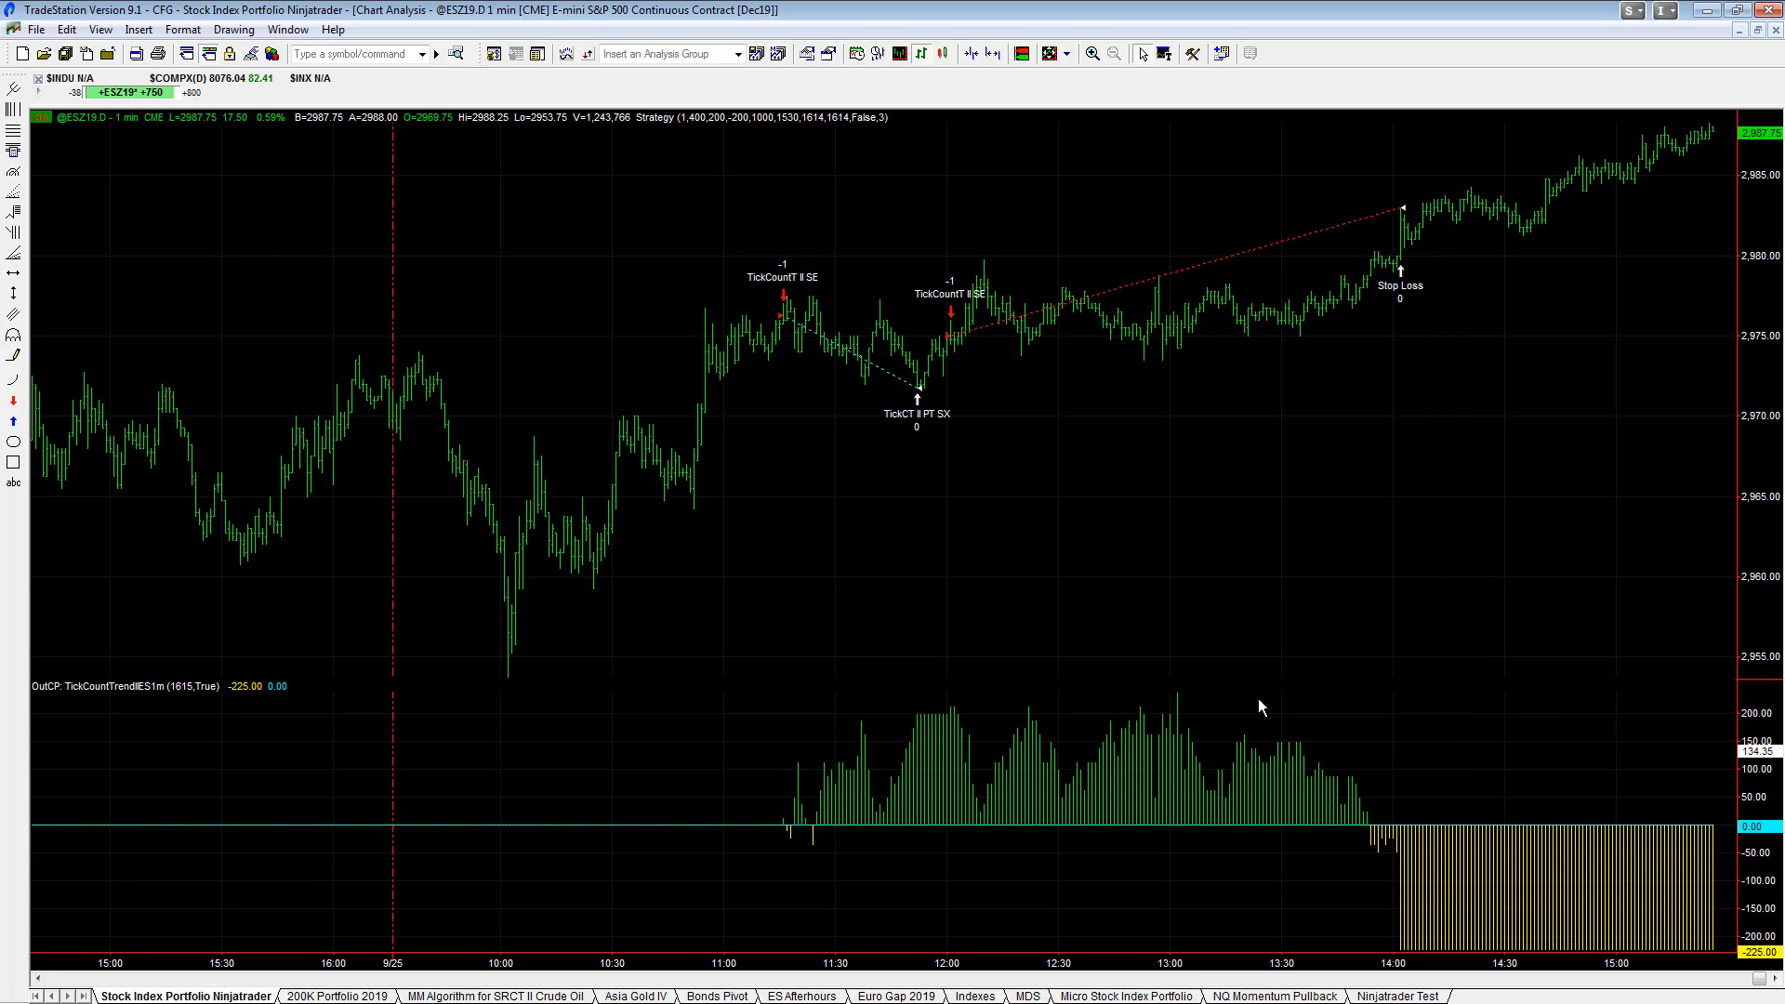
mouse_move(1596, 196)
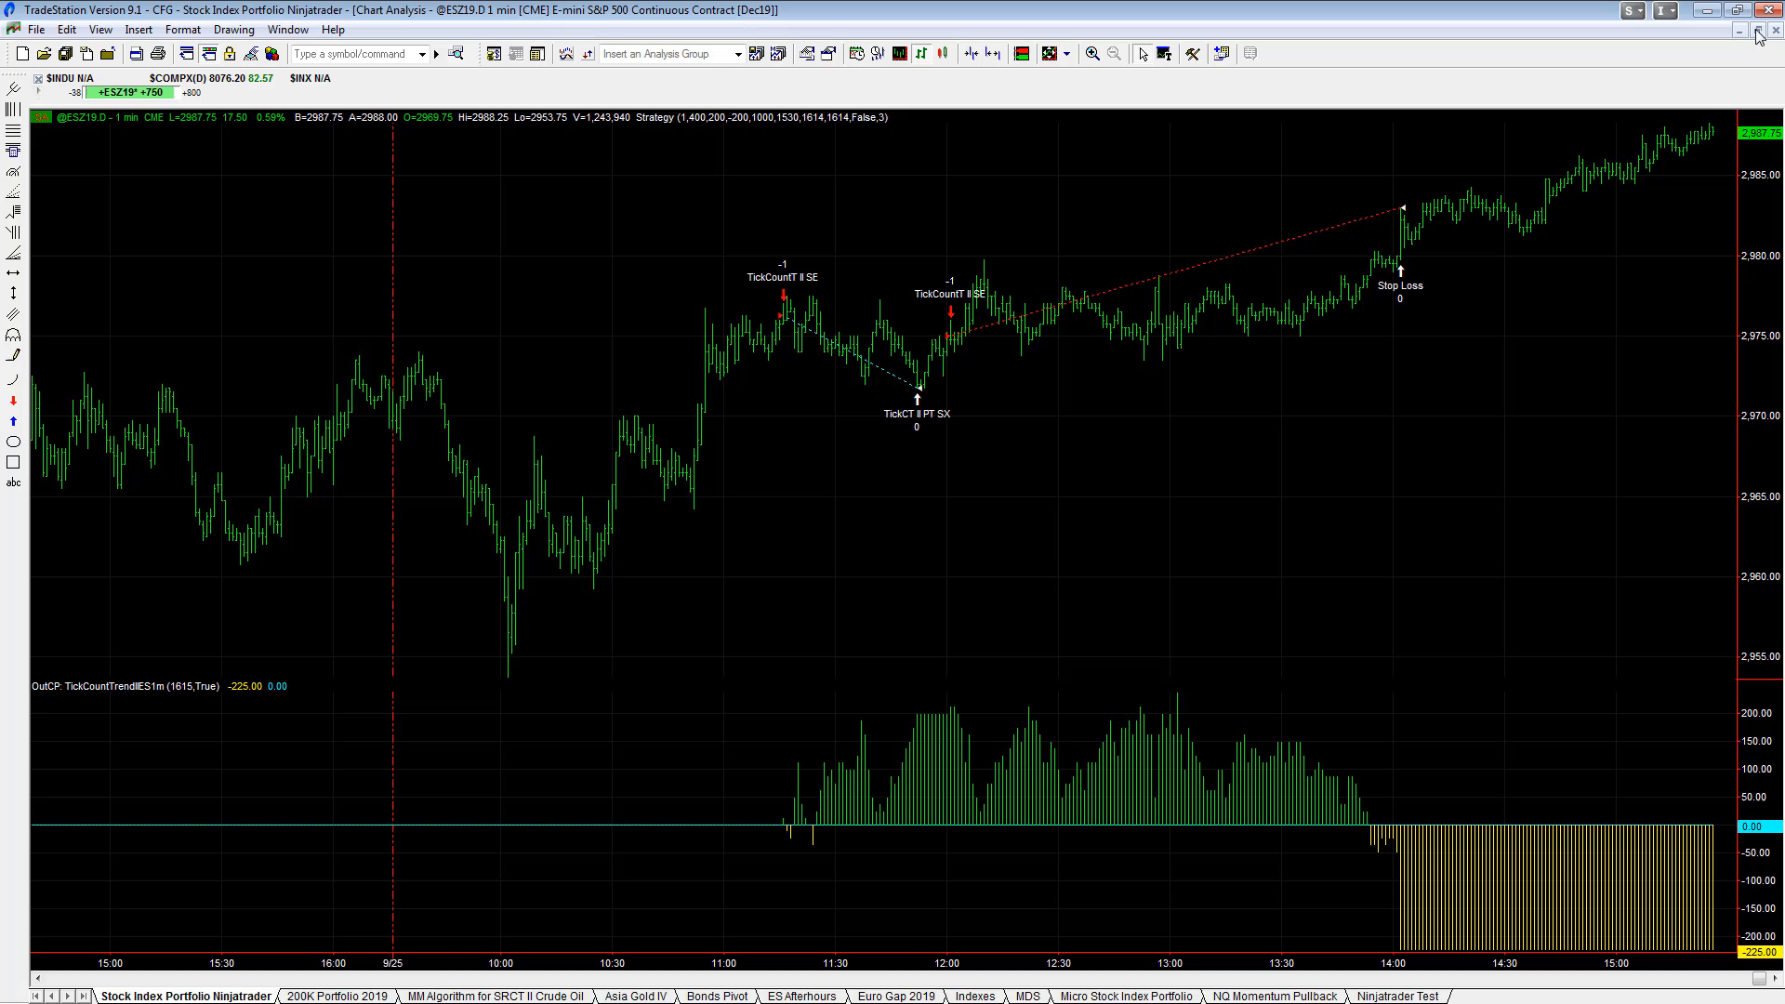
mouse_move(538, 656)
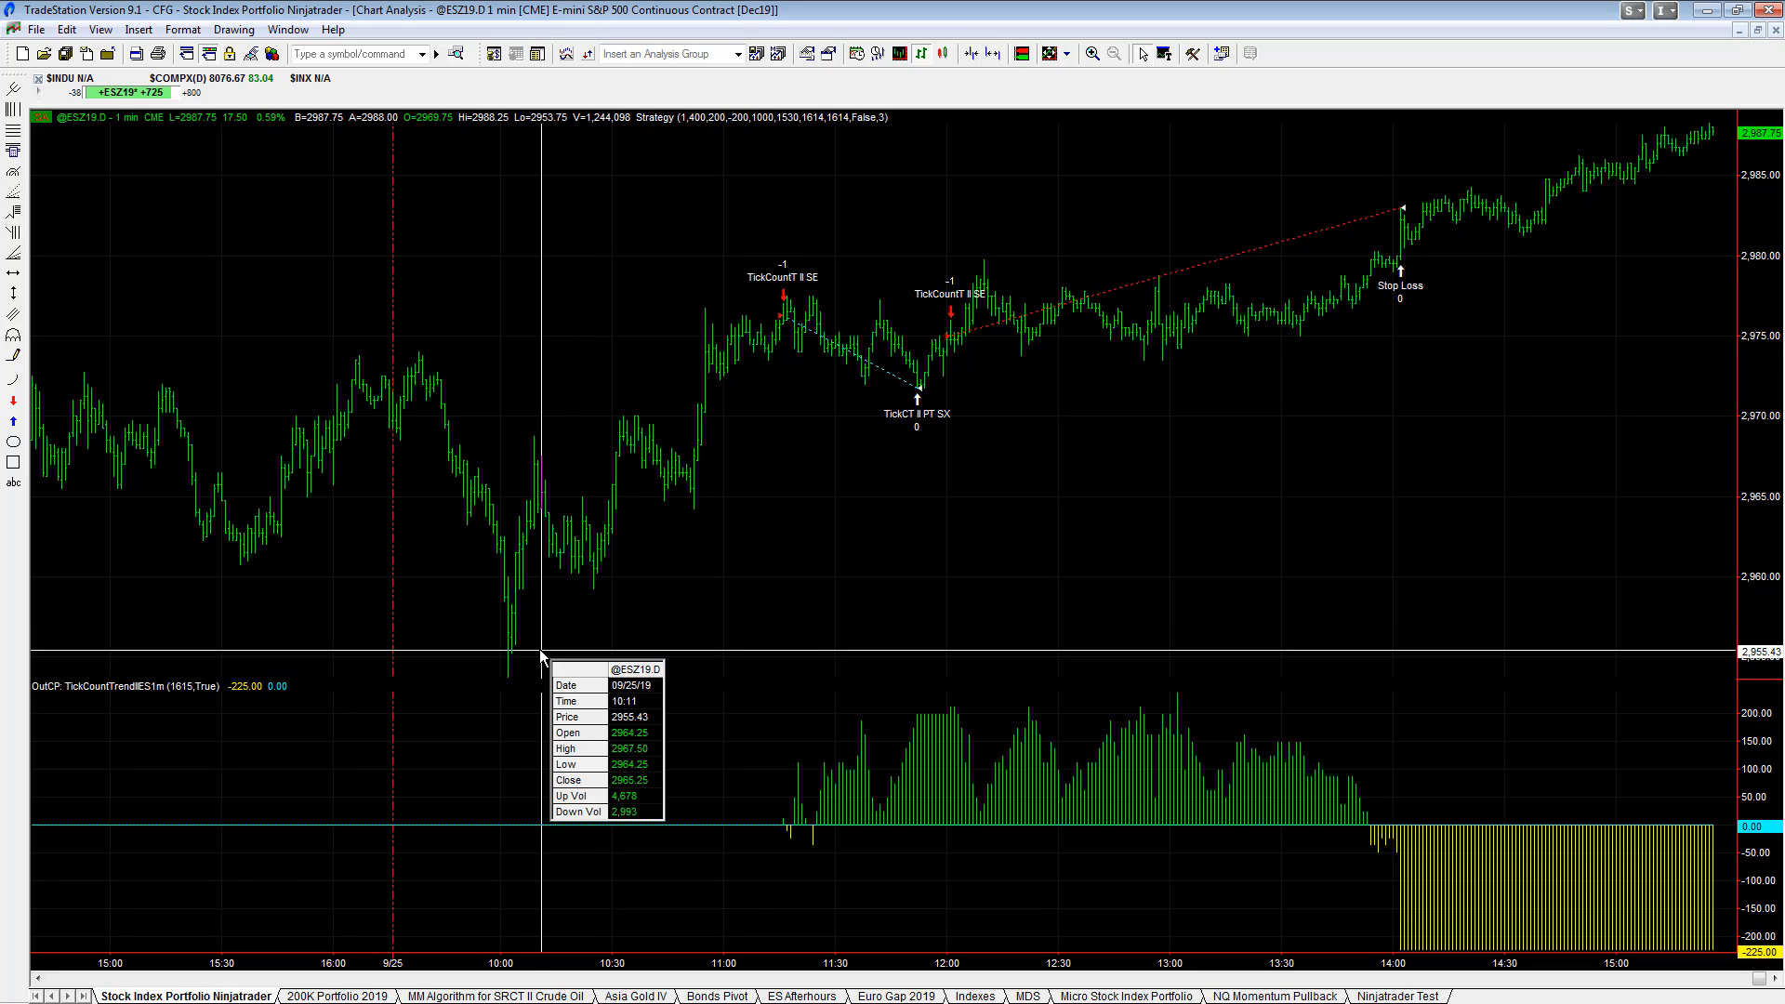
mouse_move(524, 515)
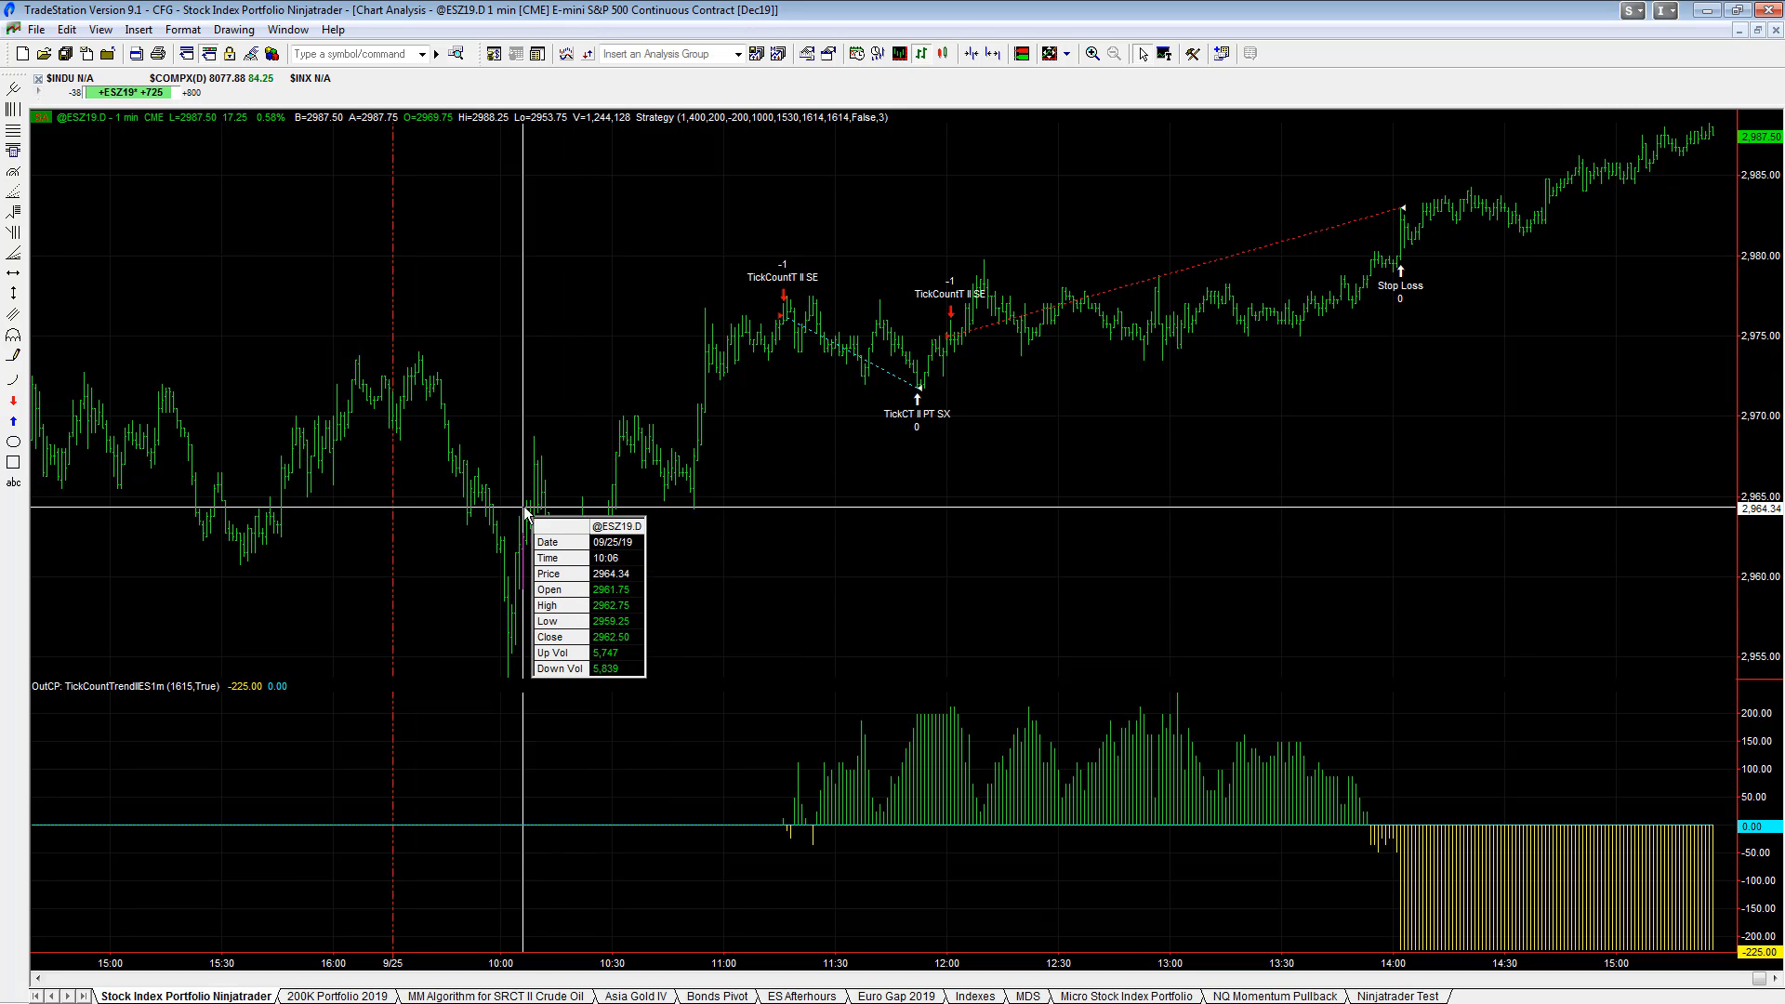
mouse_move(822, 399)
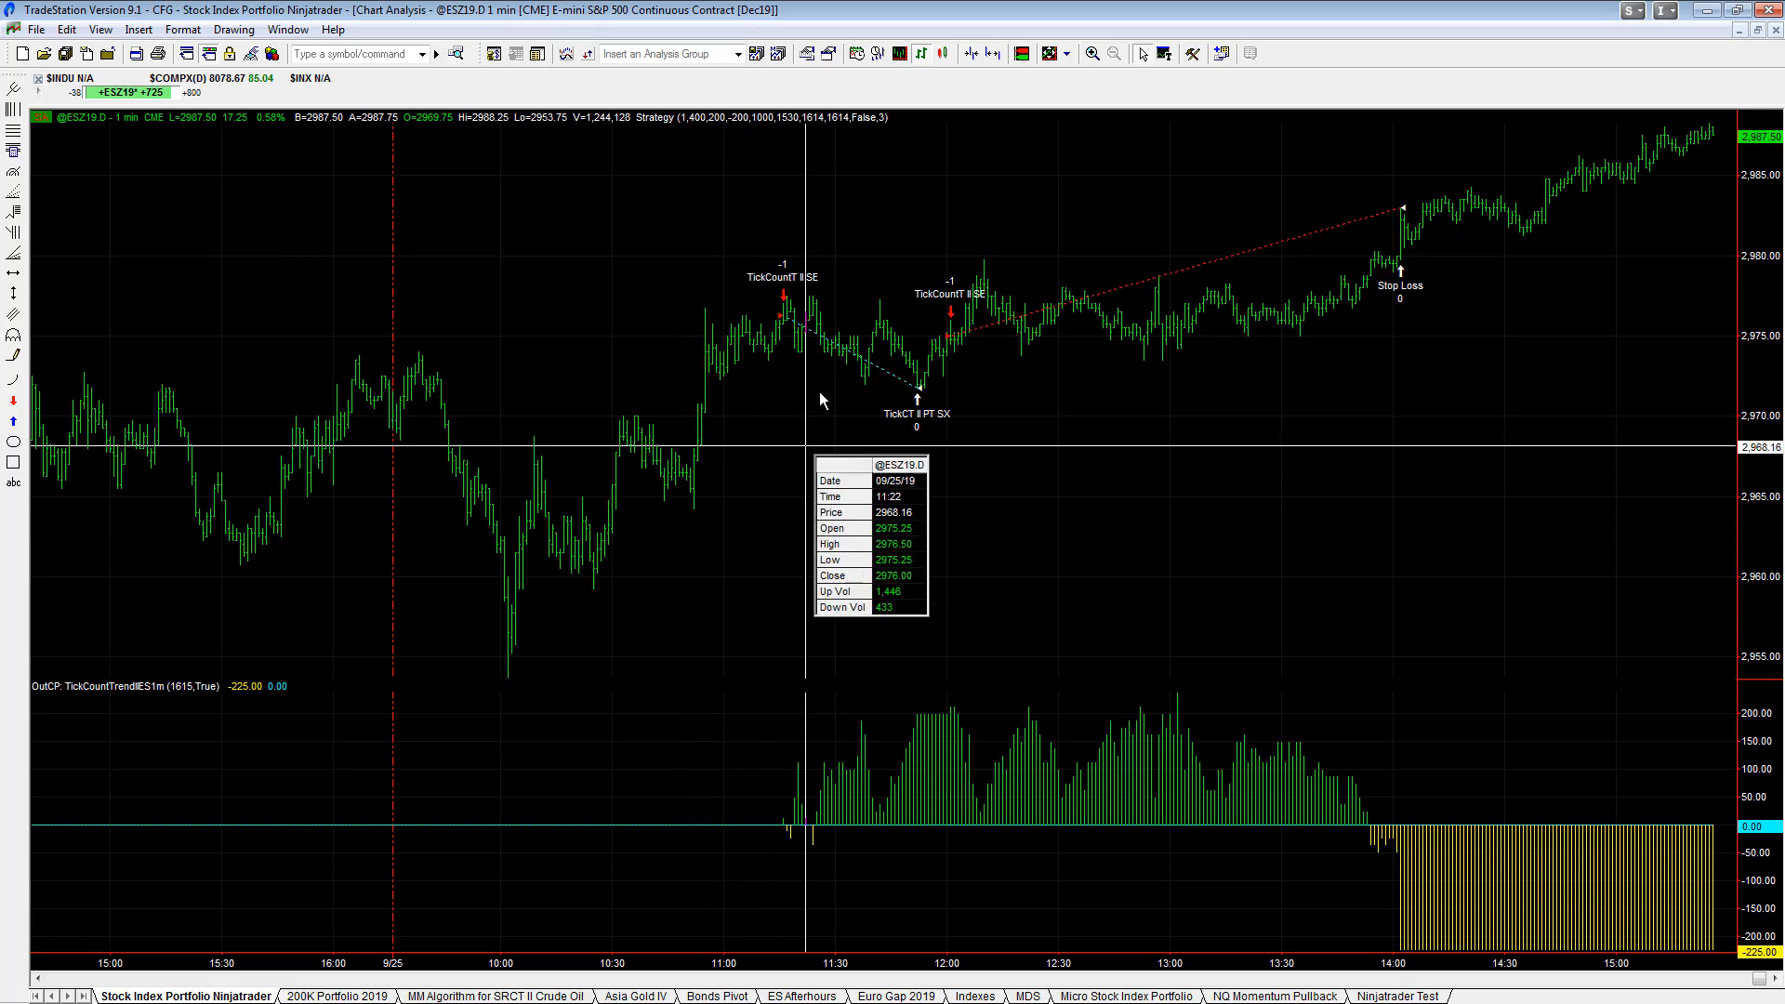
mouse_move(971, 320)
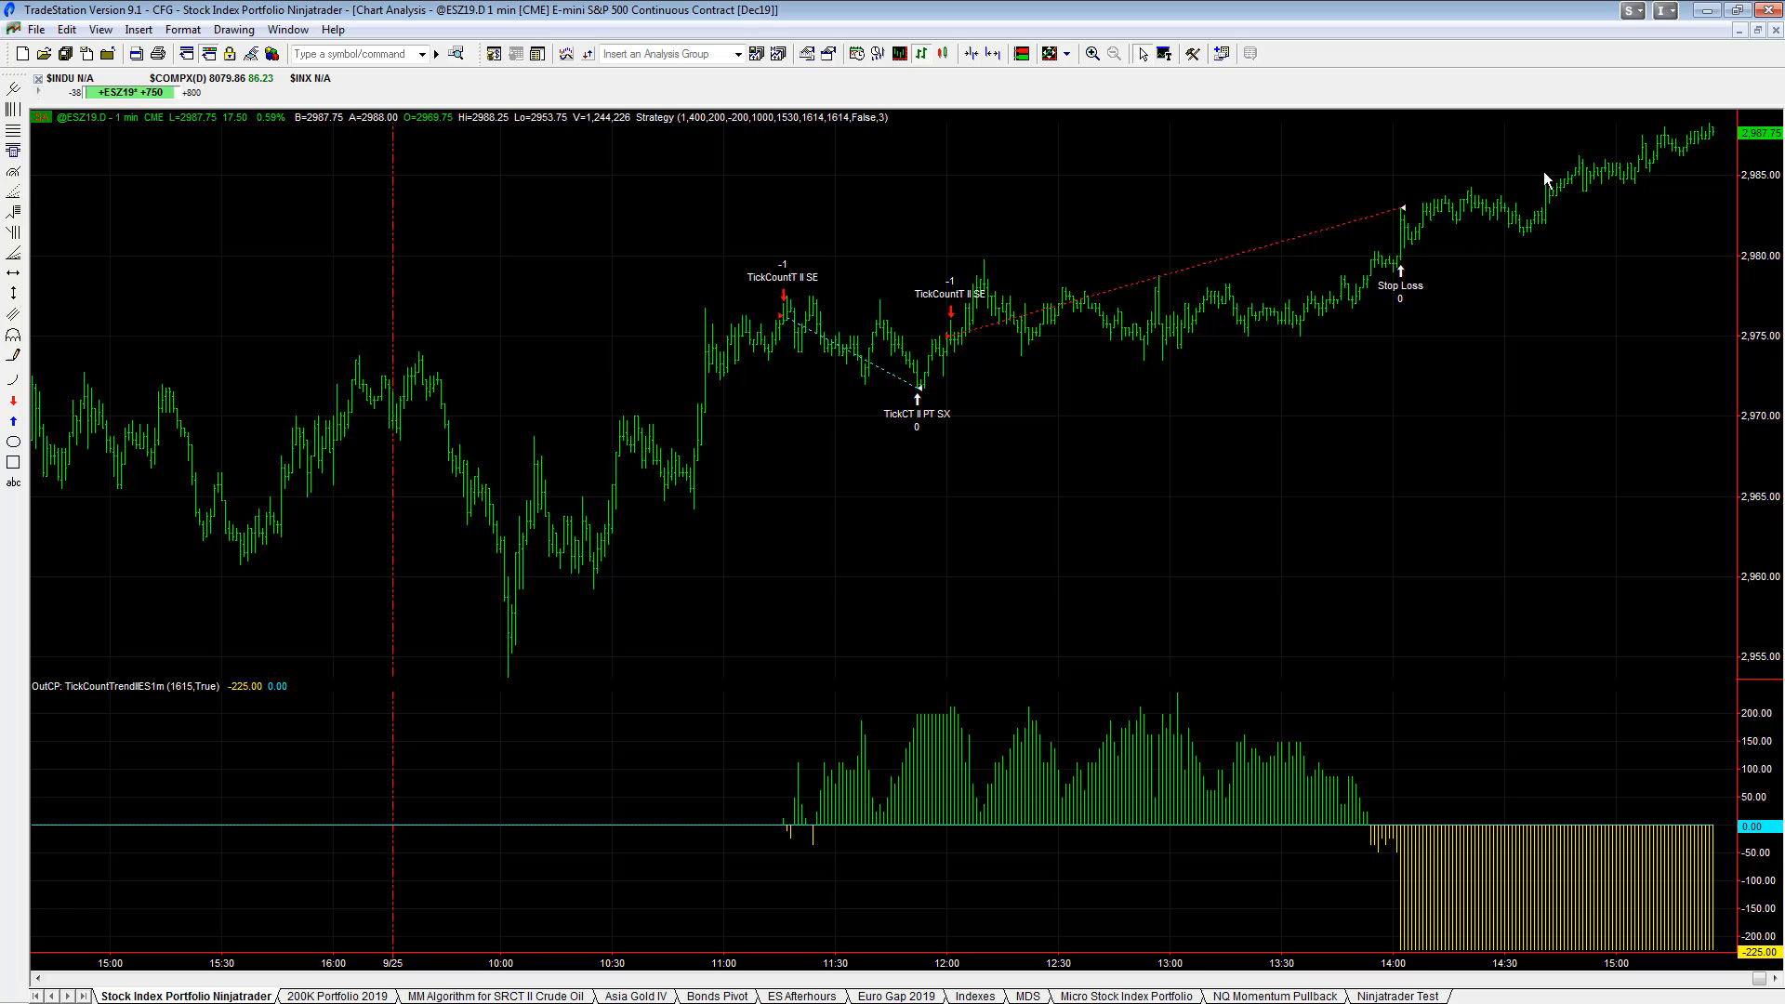
mouse_move(1165, 501)
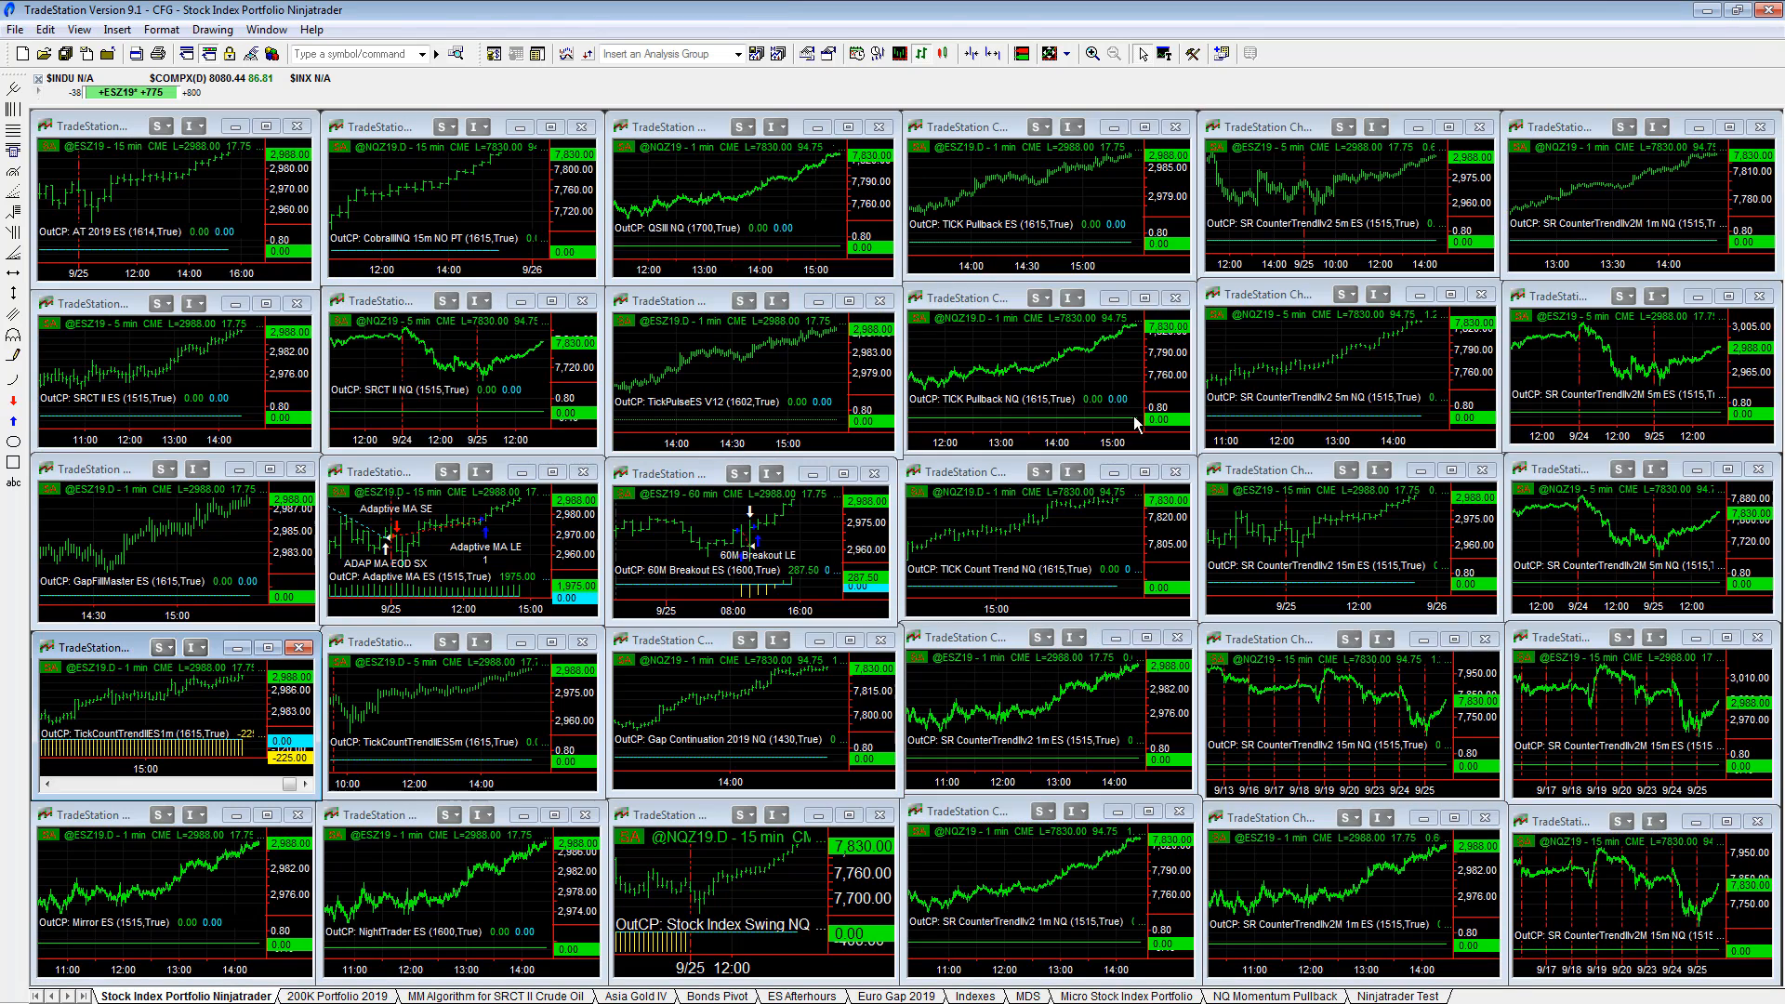
mouse_move(715, 707)
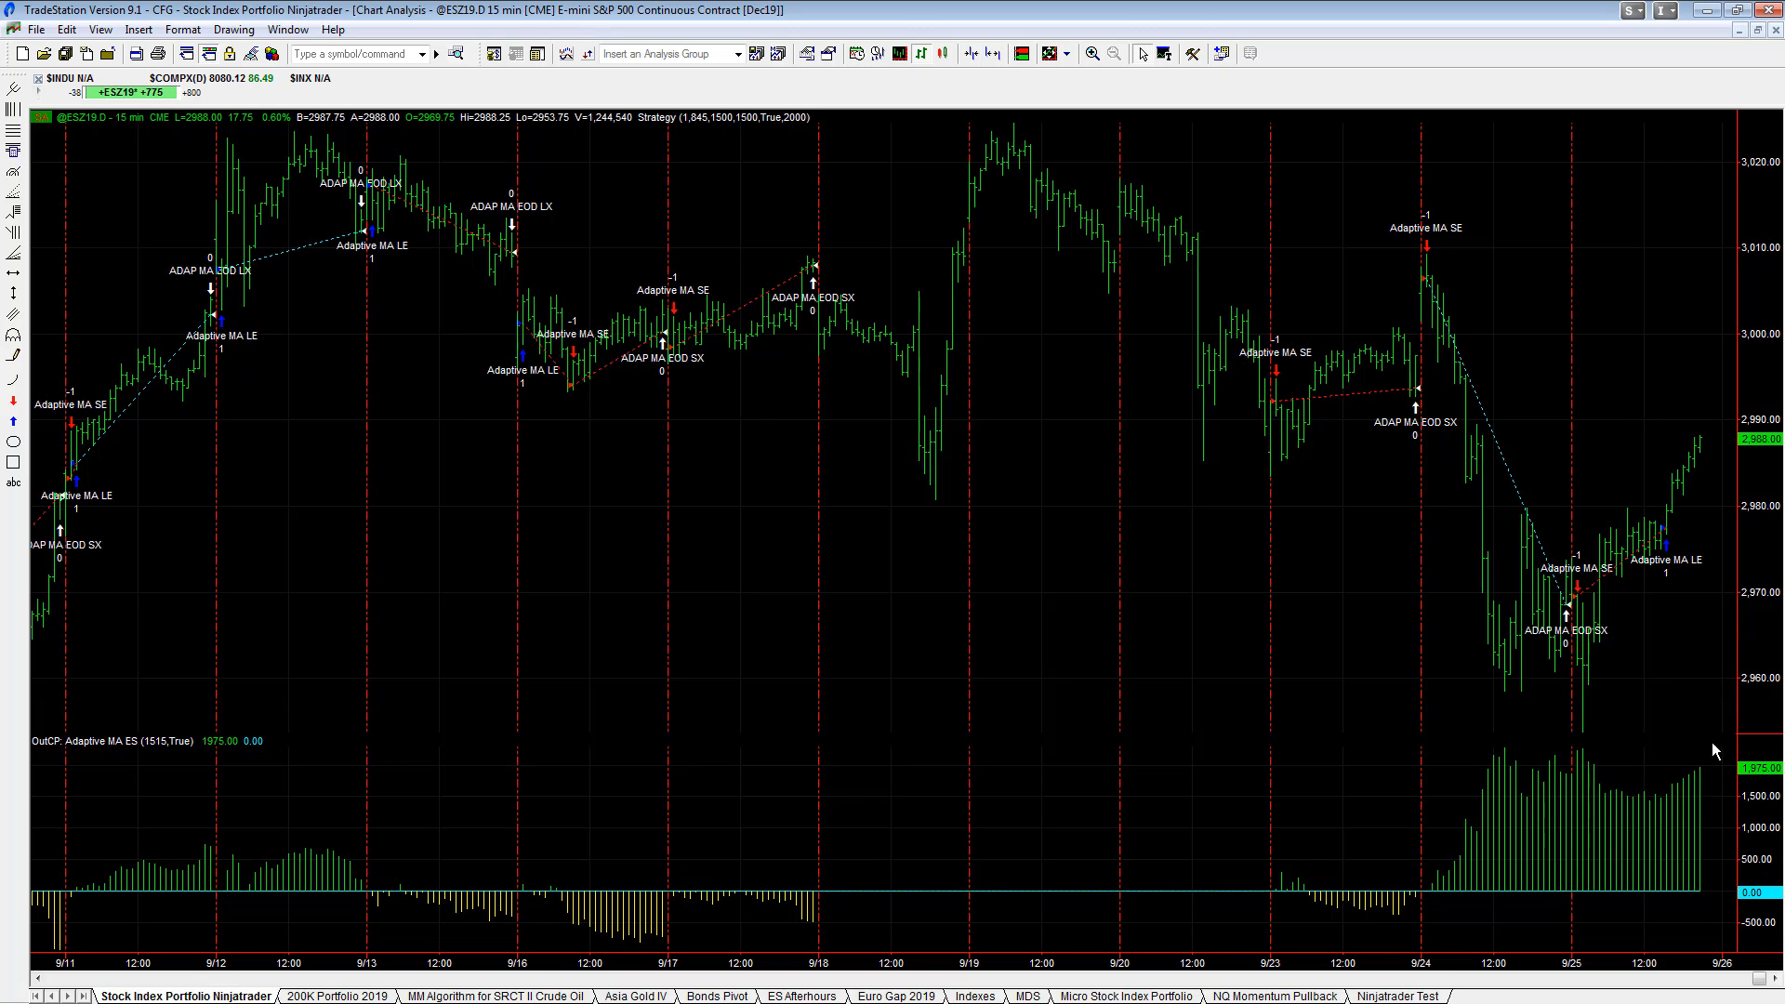
mouse_move(1441, 580)
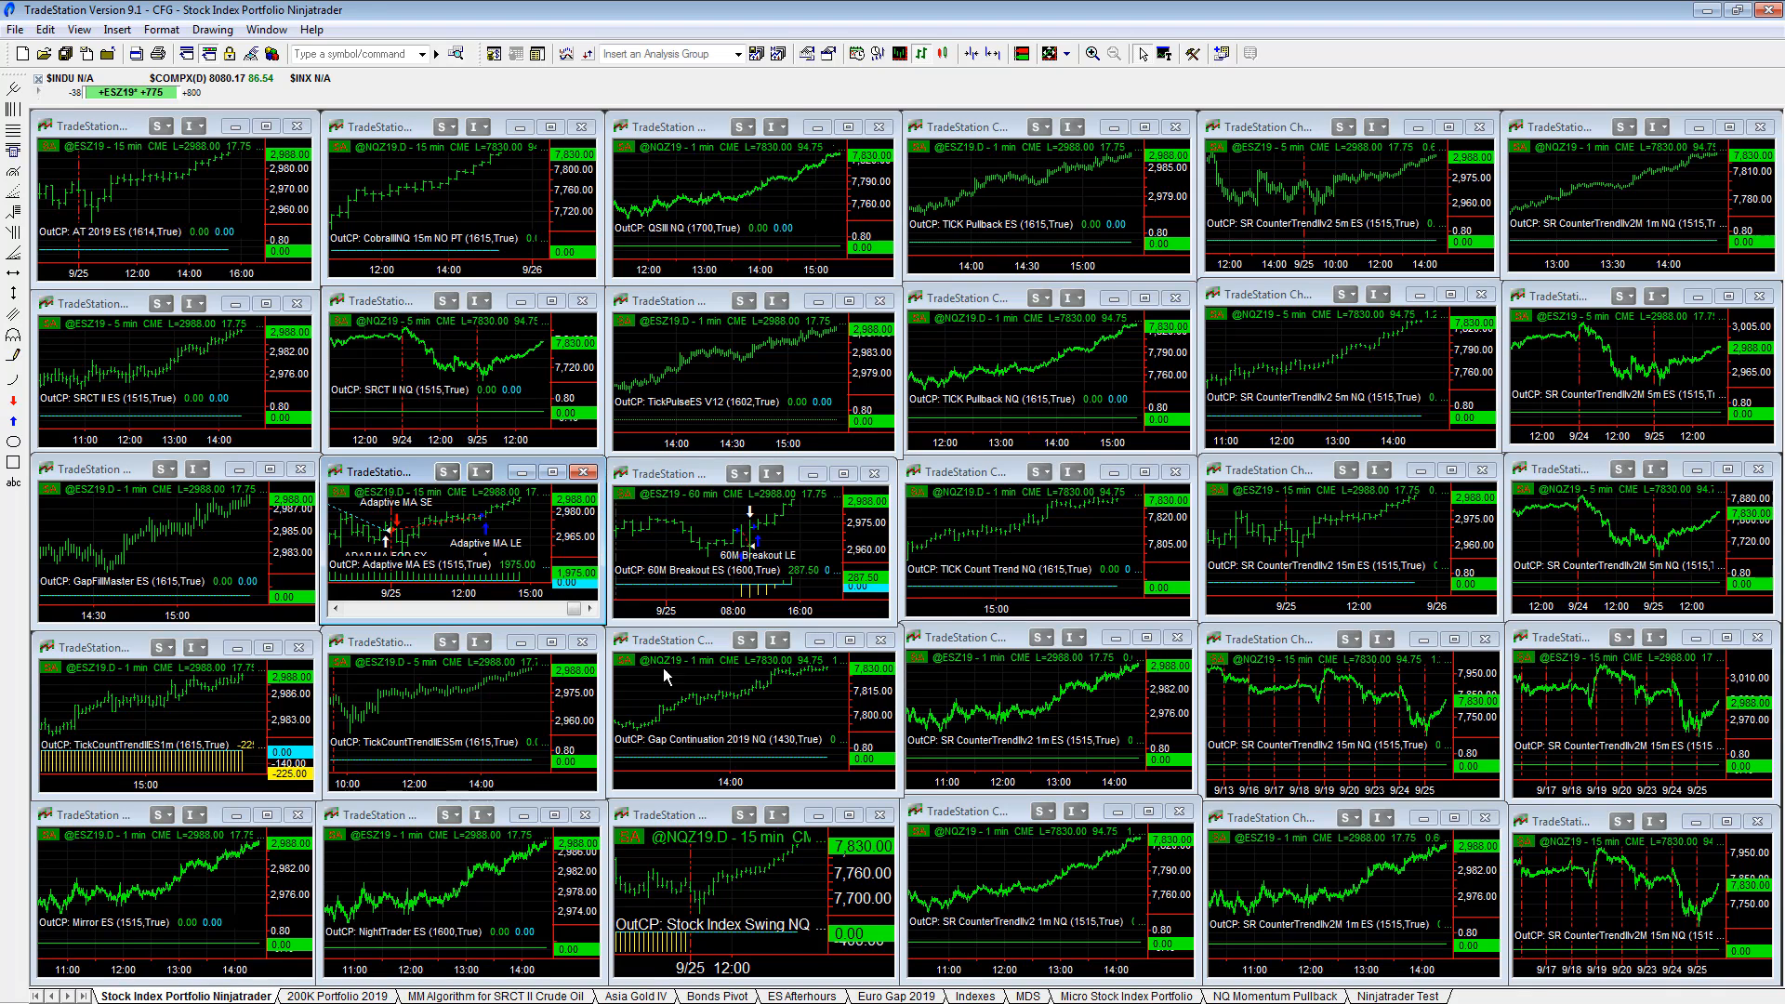
mouse_move(464, 532)
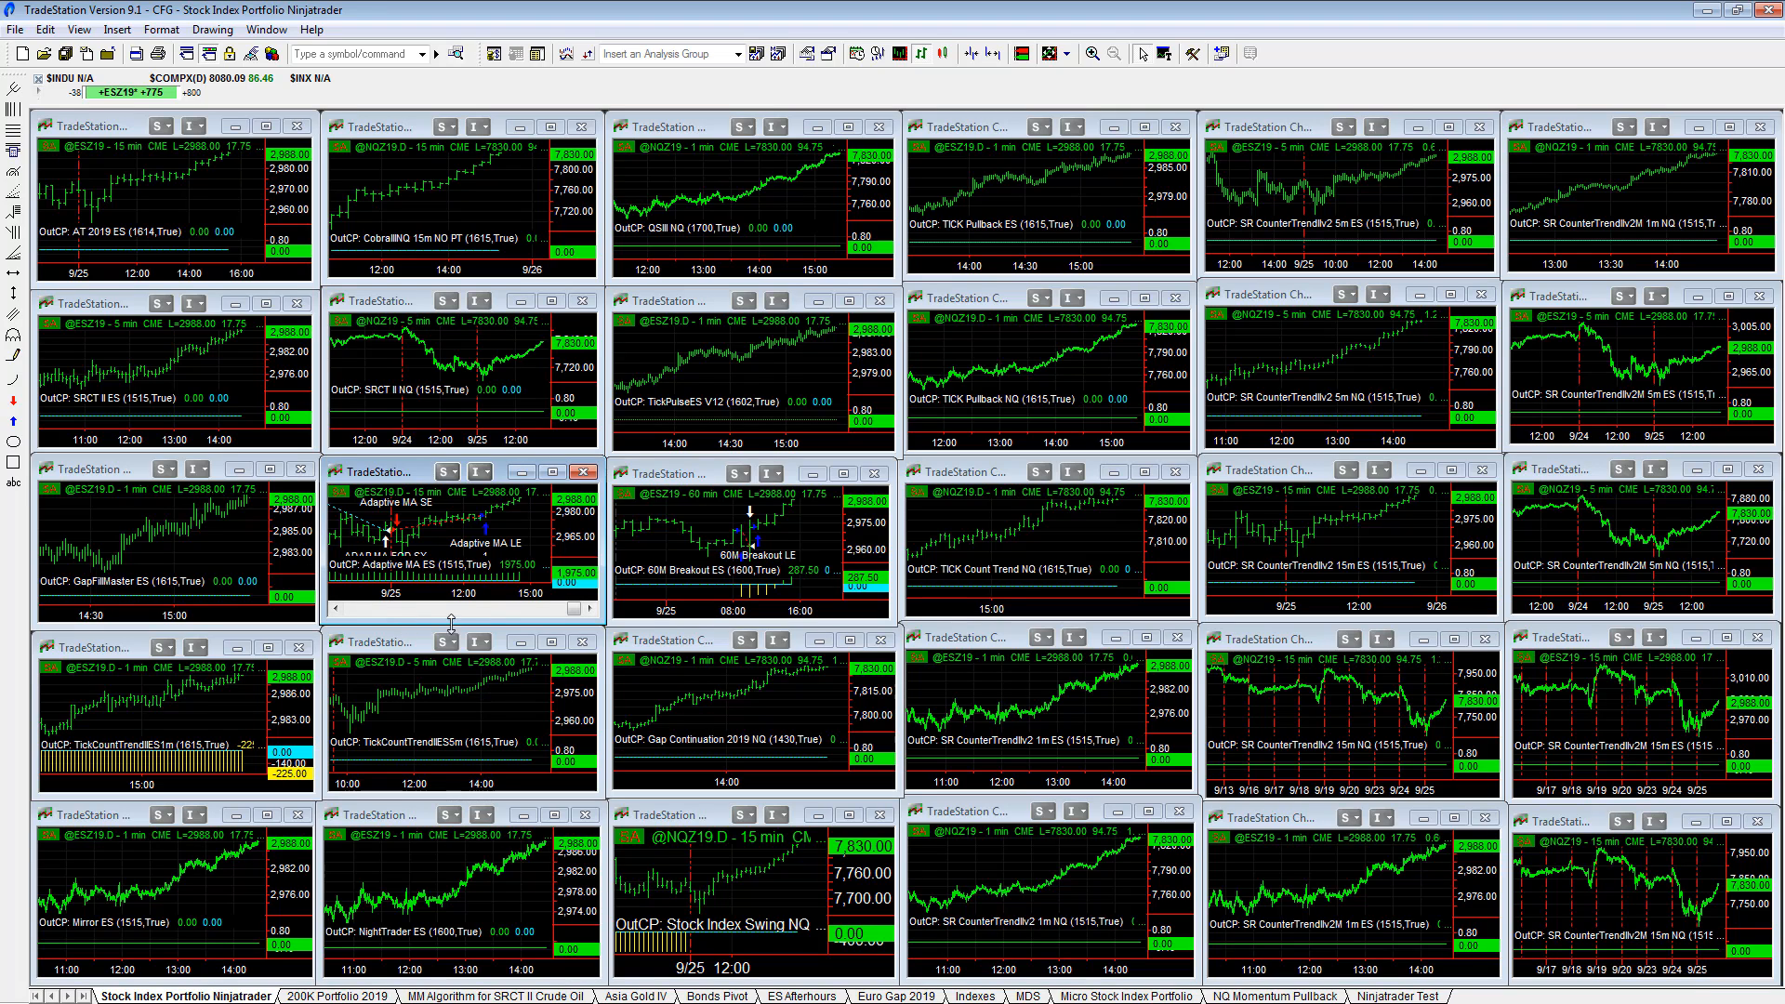
mouse_move(530, 414)
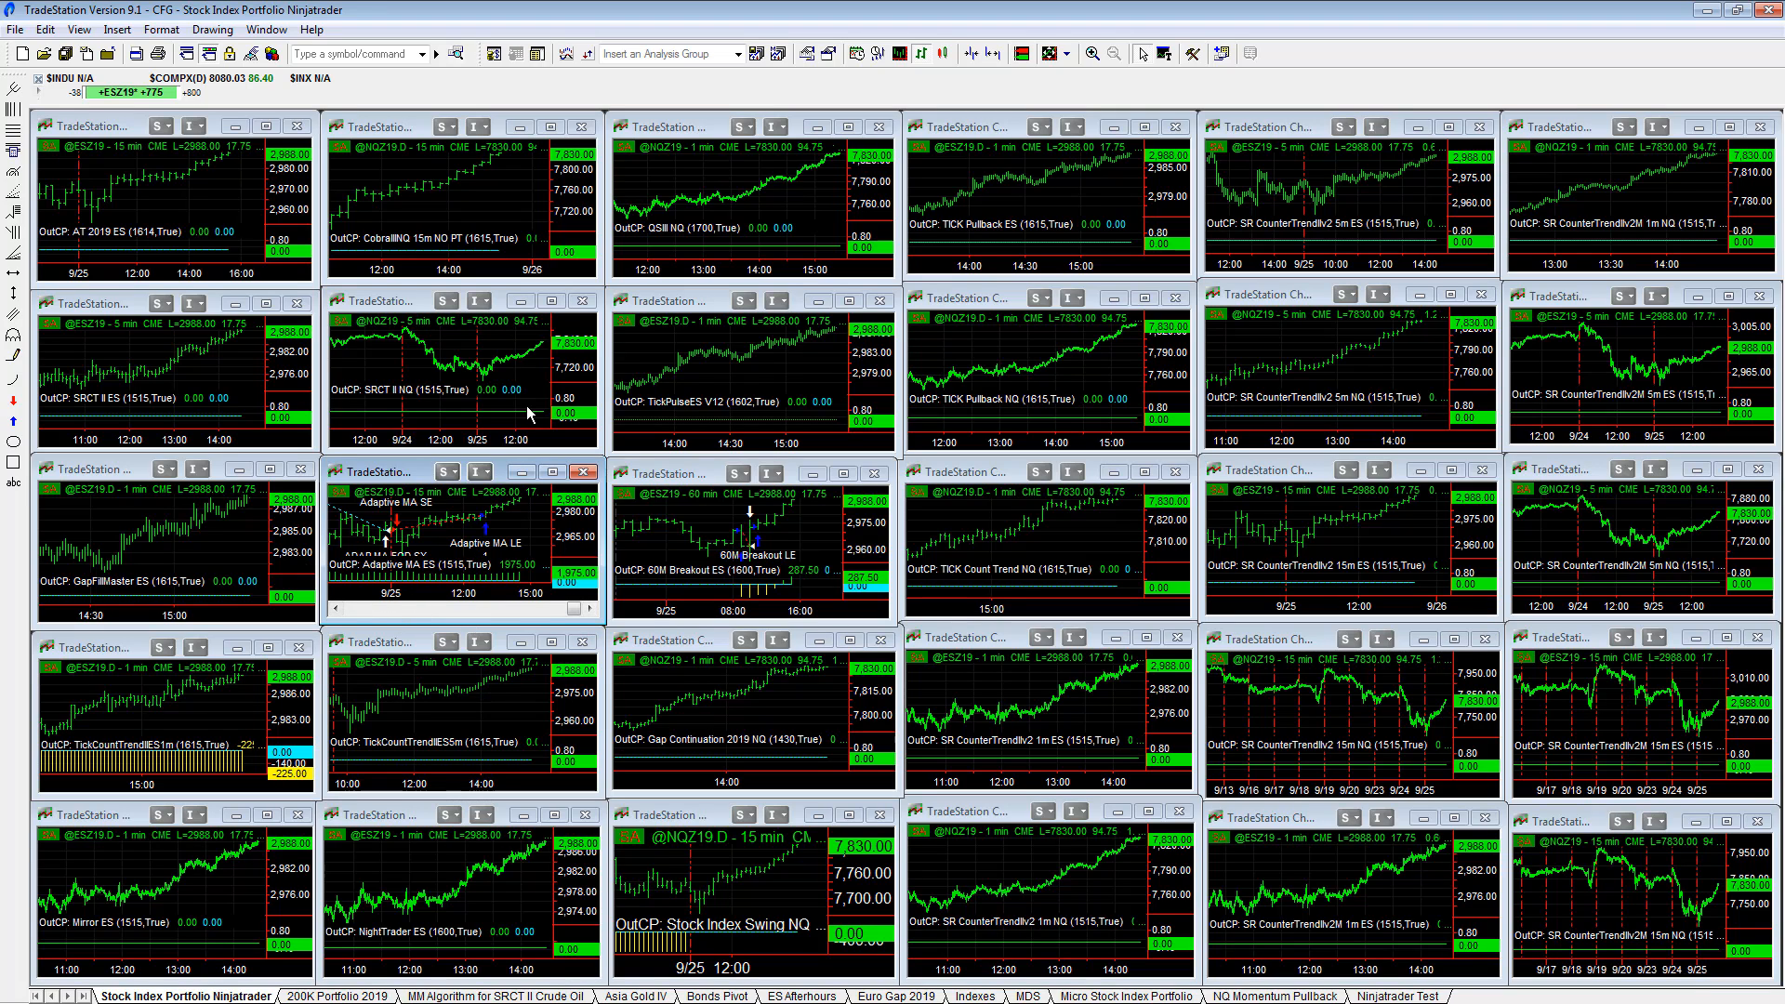